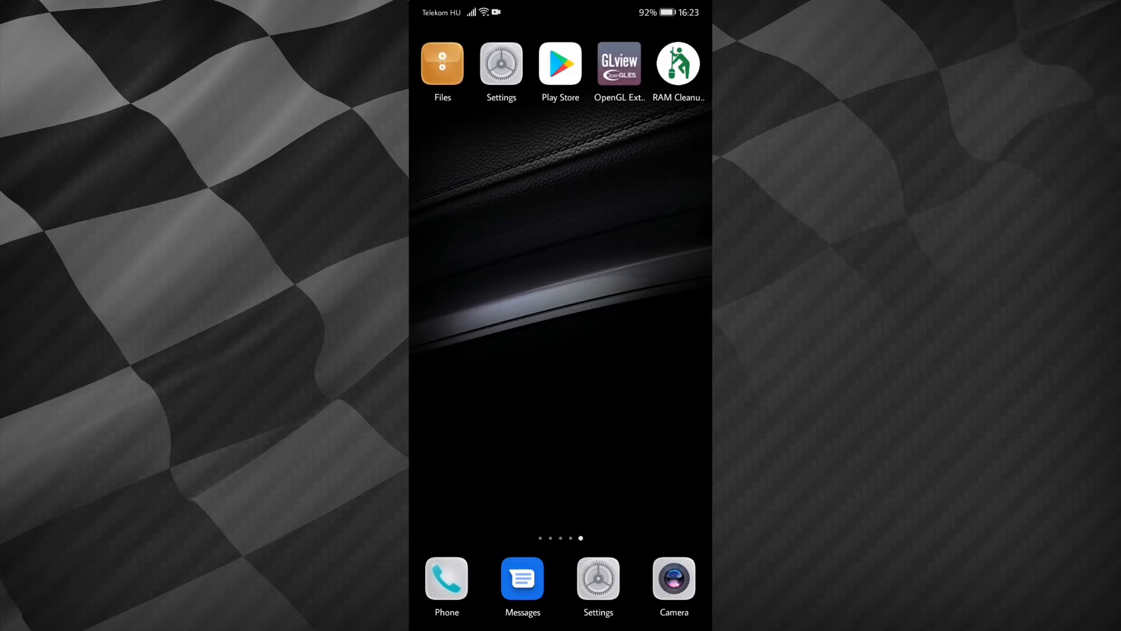
Open the Files app to the install folder holding the Real Drone Simulator APK.
click(442, 63)
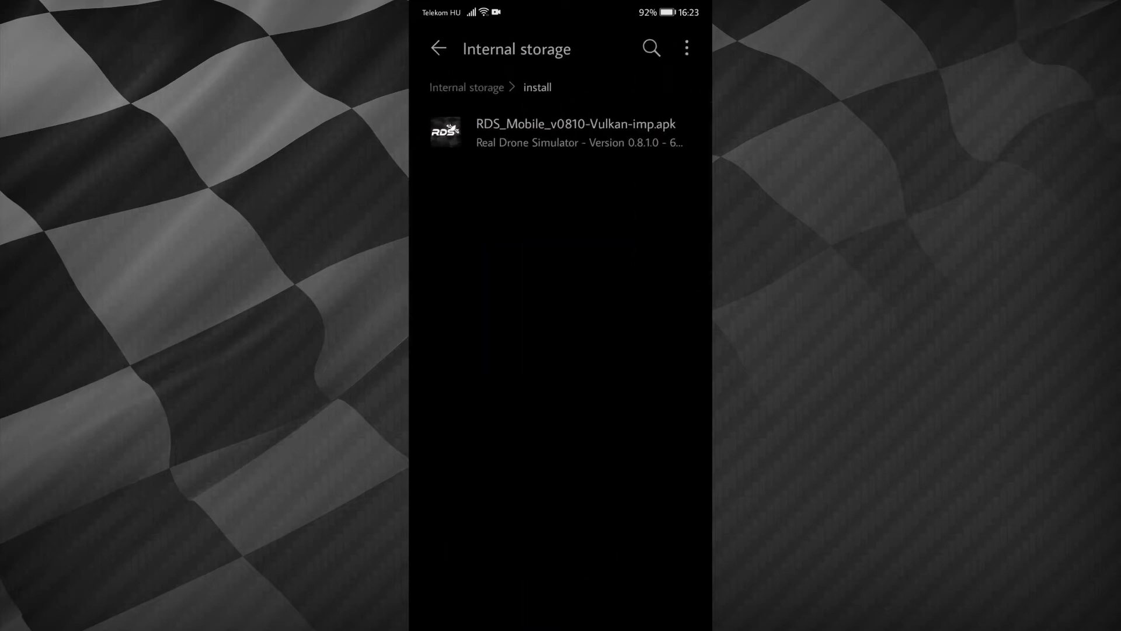
Launch RDS_Mobile_v0810-Vulkan-imp.apk and follow the security block to its Settings.
click(574, 133)
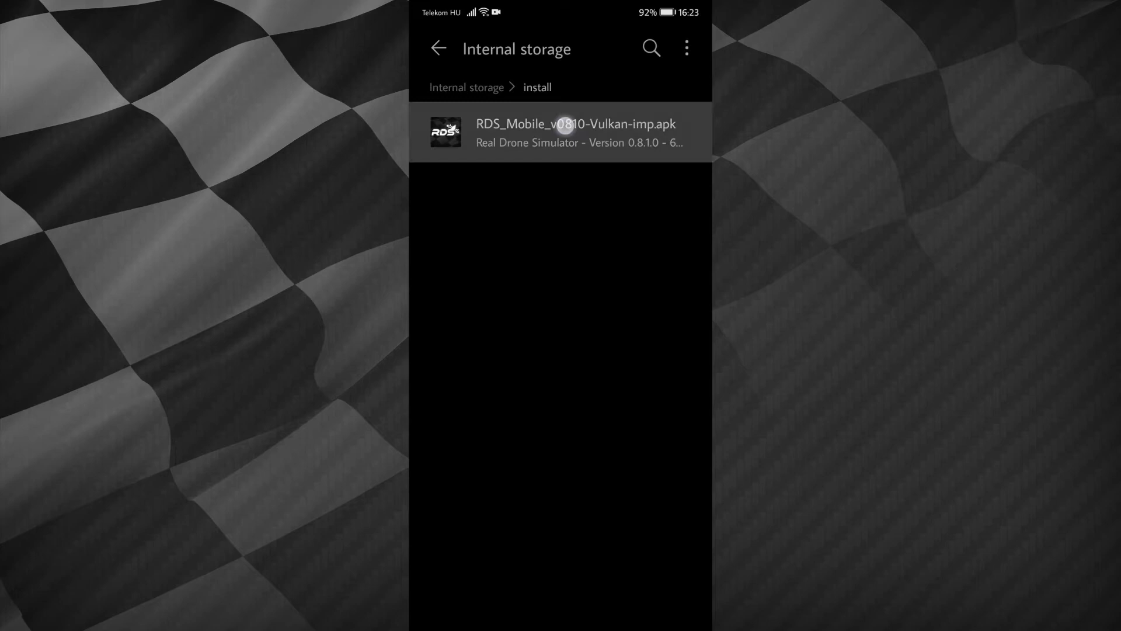
click(560, 134)
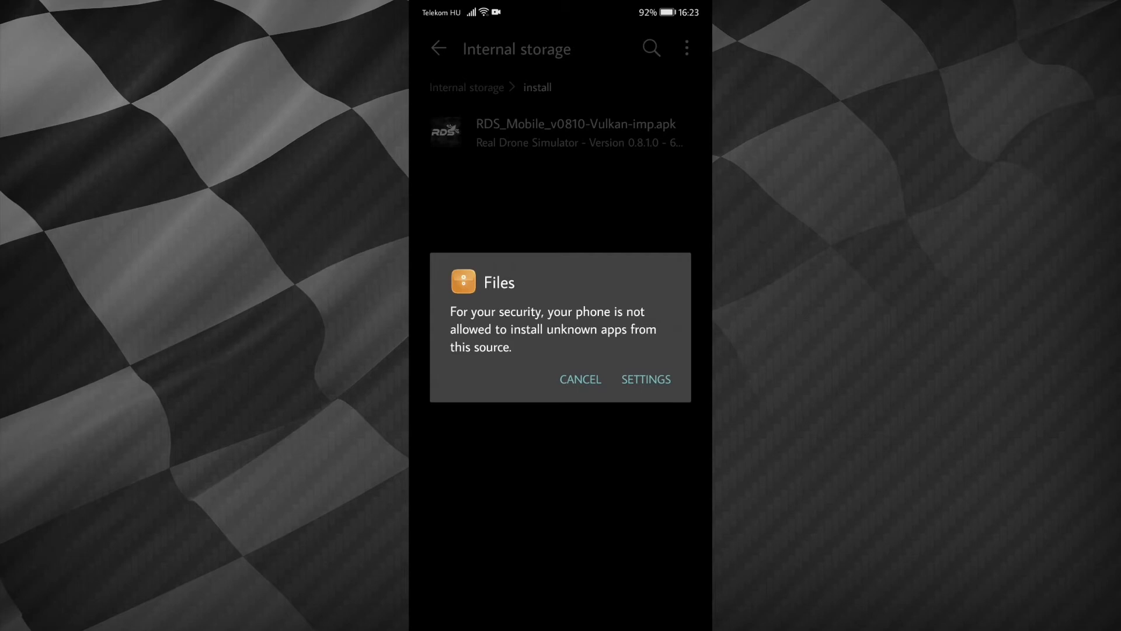
click(645, 379)
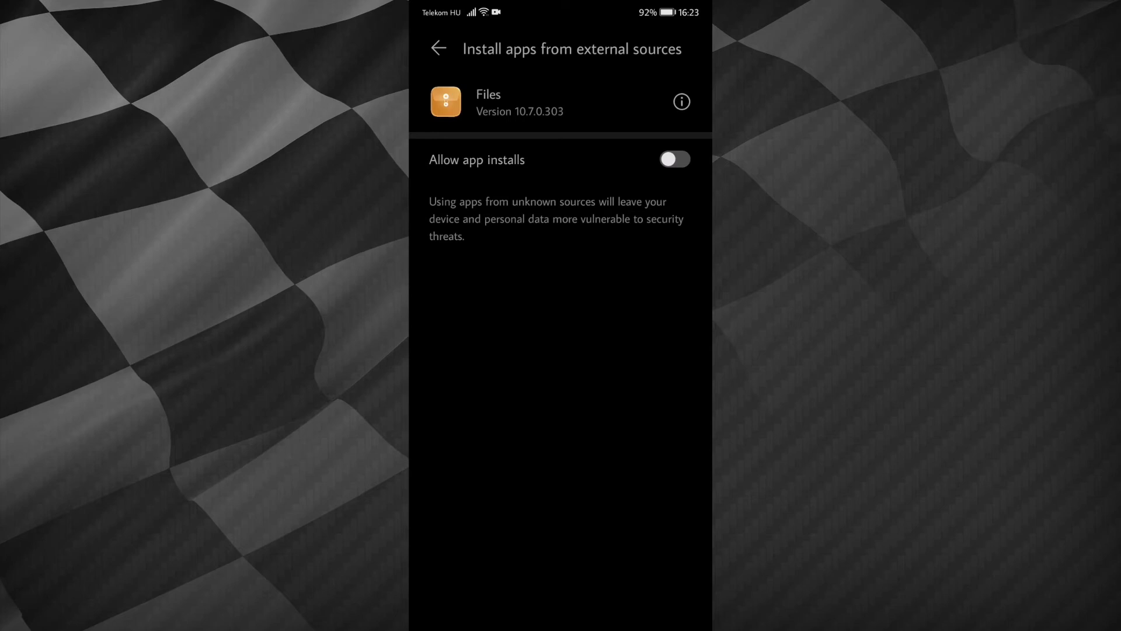
Turn on 'Allow app installs' for Files under external sources.
click(673, 159)
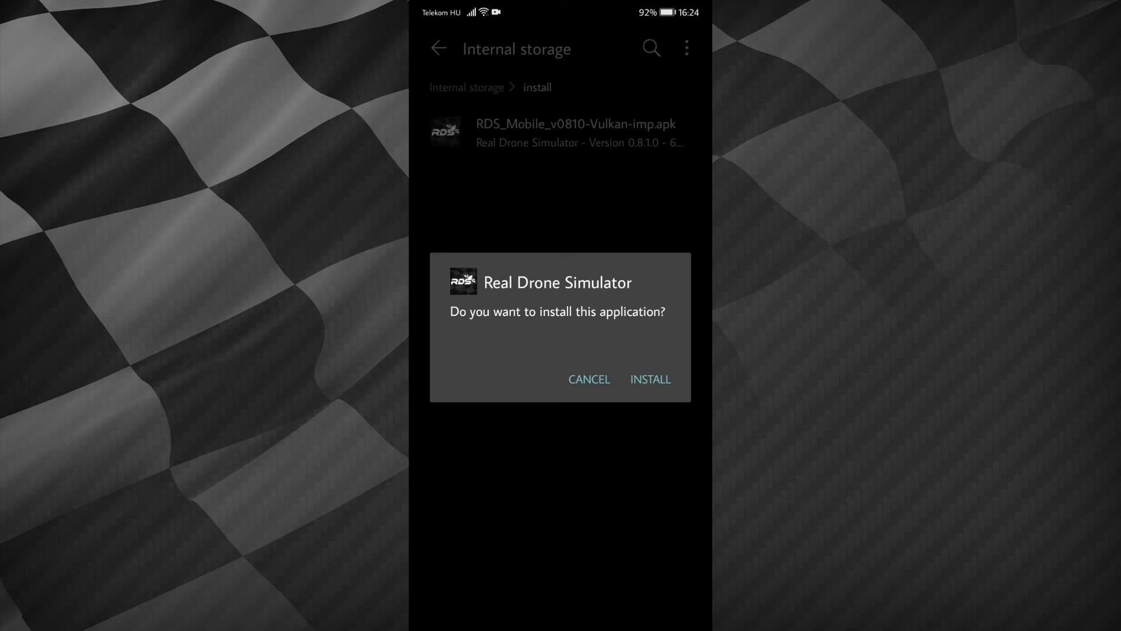
Confirm INSTALL for Real Drone Simulator until 'App installed.' appears.
click(650, 379)
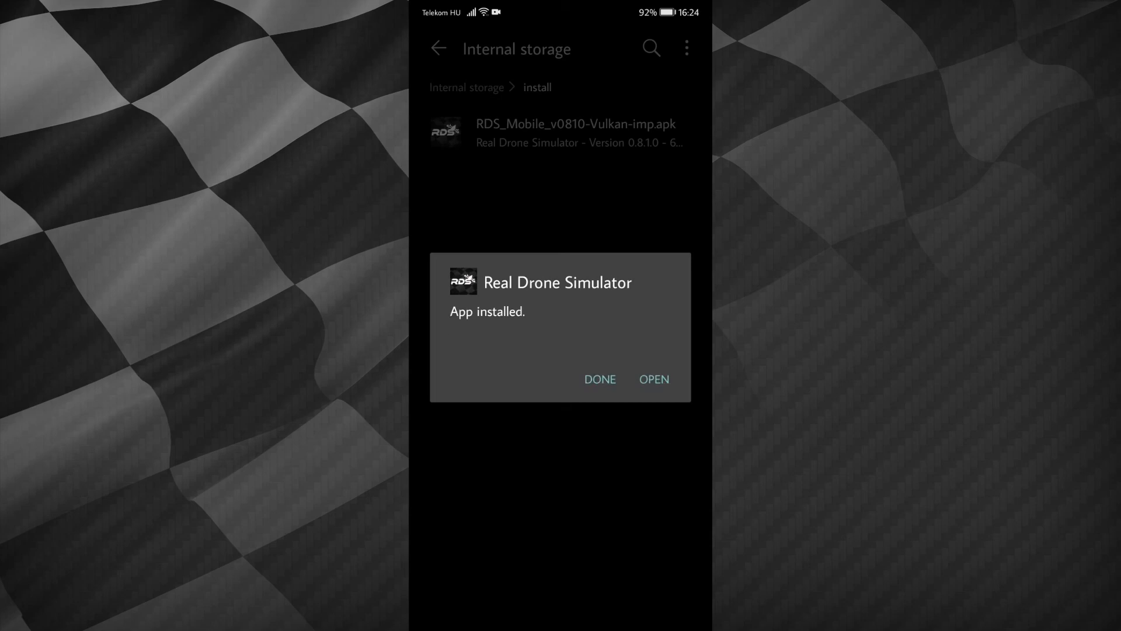
click(653, 379)
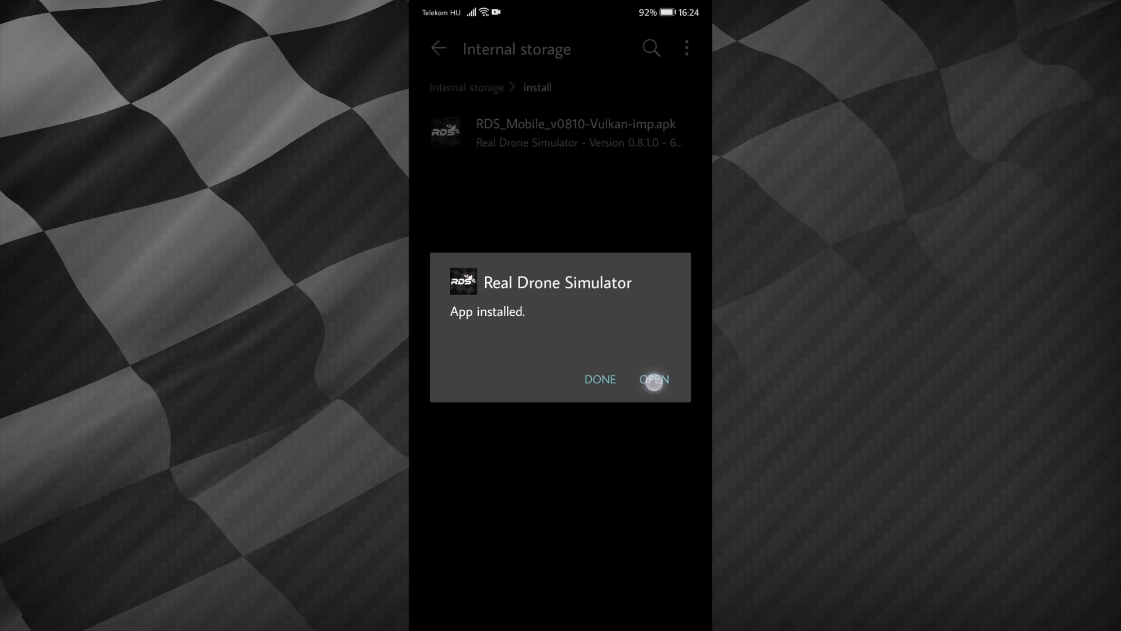